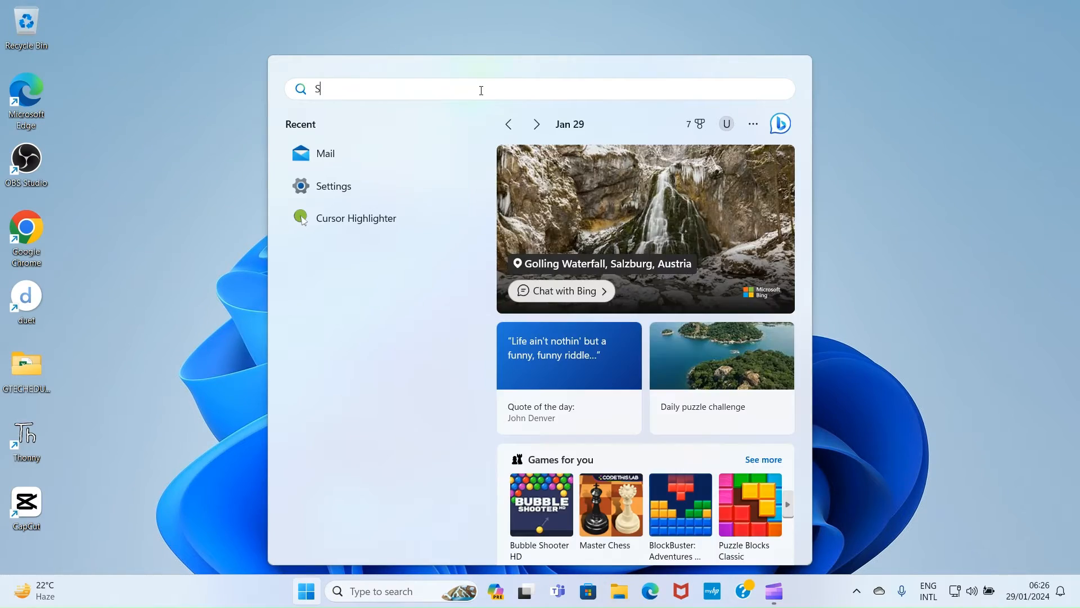
Launch Settings via Start search for 'settings' and go to the System category.
text(settings)
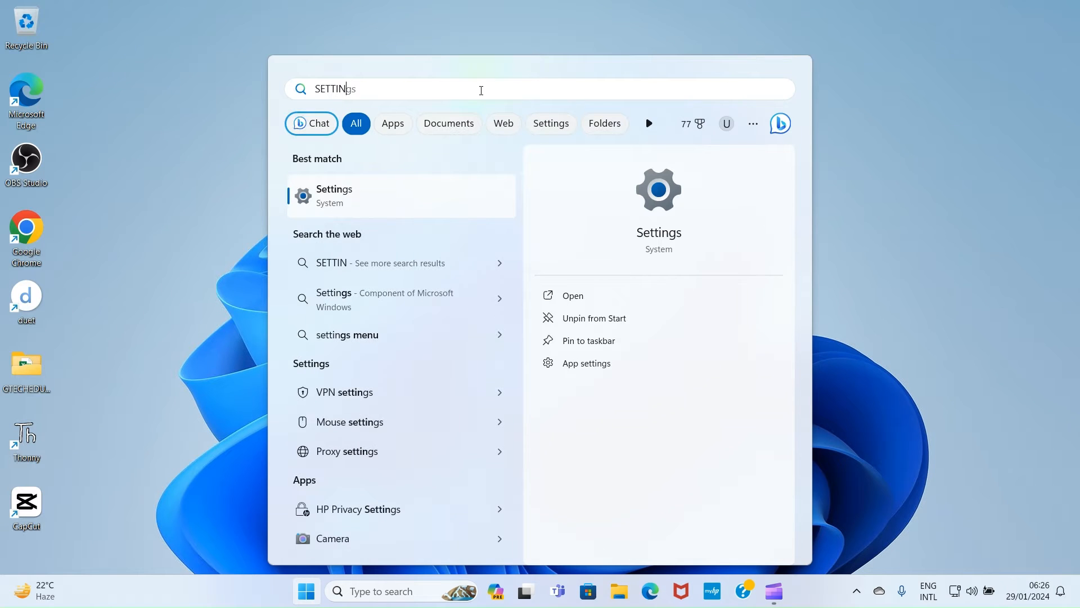
text(S)
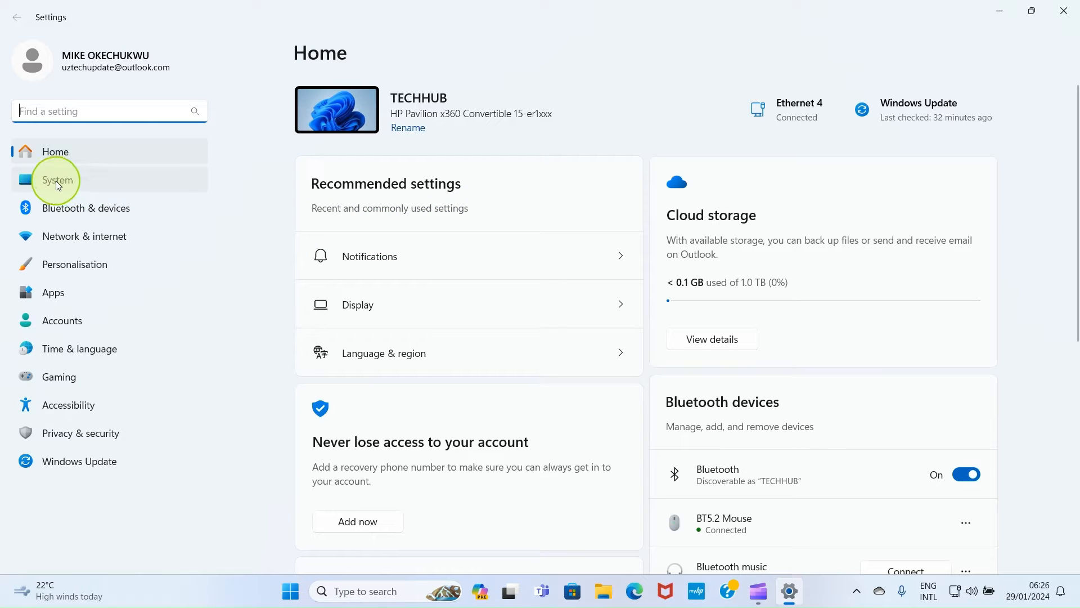
click(58, 180)
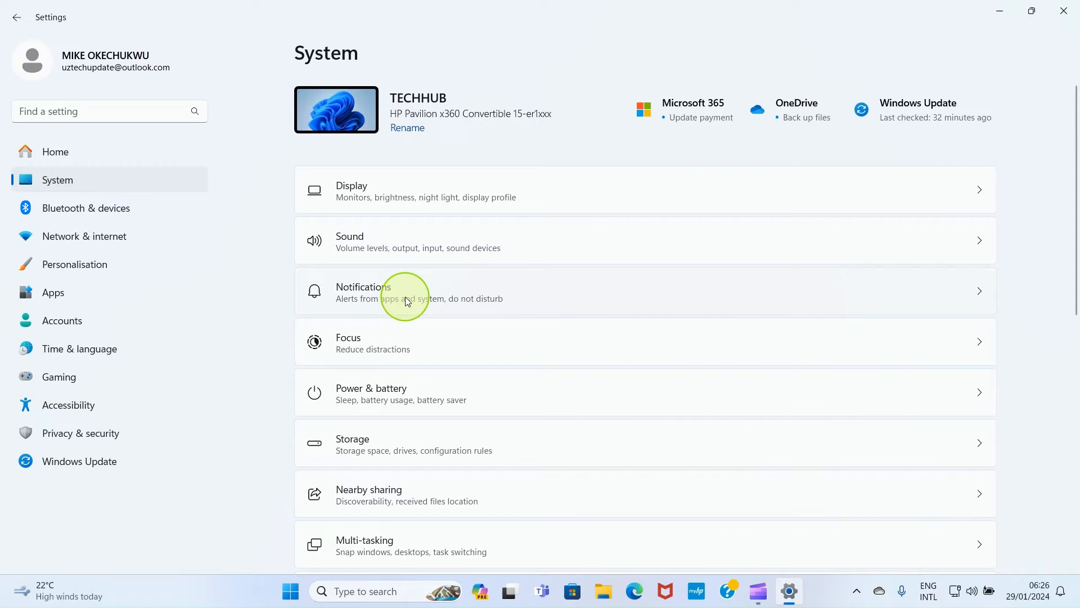
Go to System > Notifications, where notifications are currently switched off.
click(406, 292)
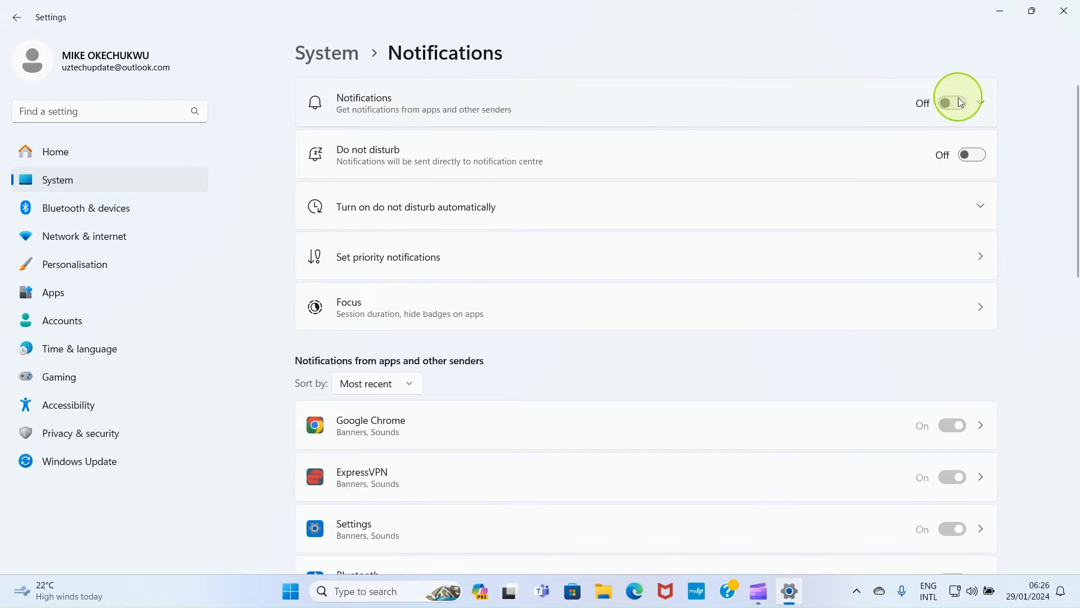
mouse_move(538, 111)
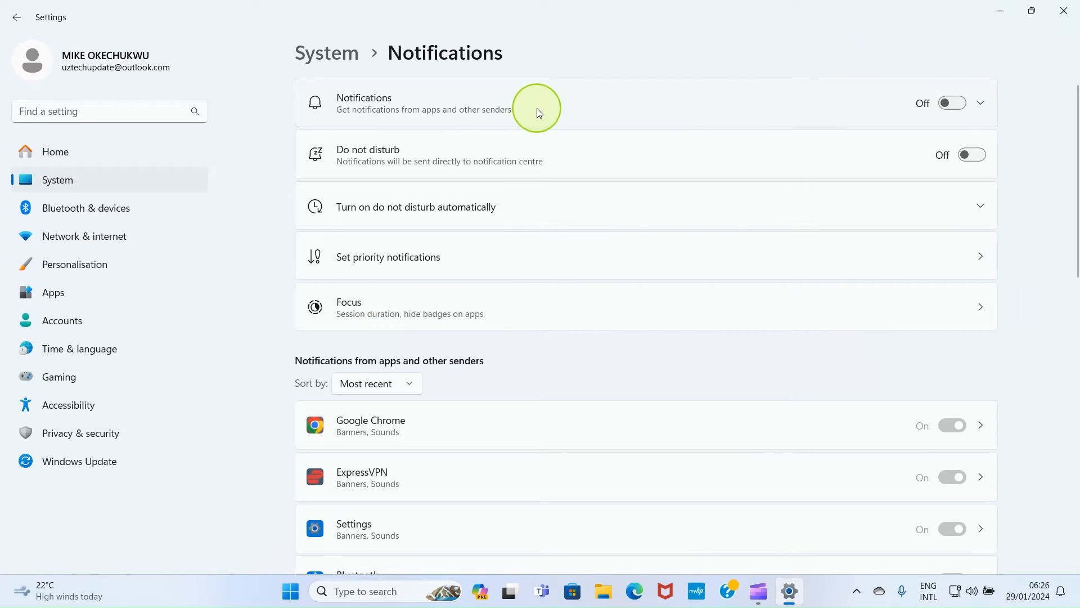
mouse_move(544, 104)
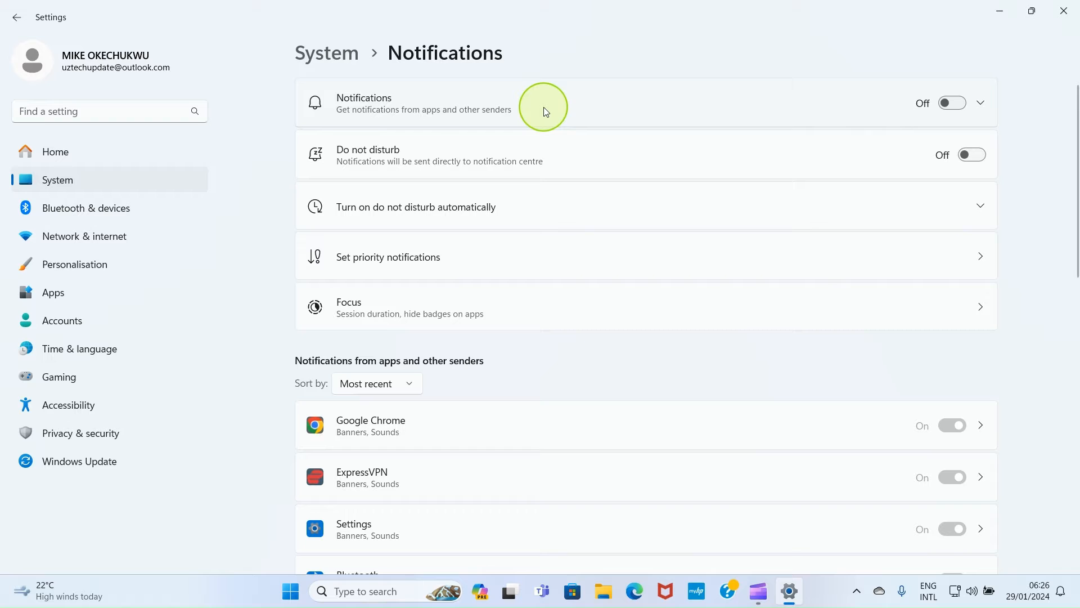
mouse_move(448, 102)
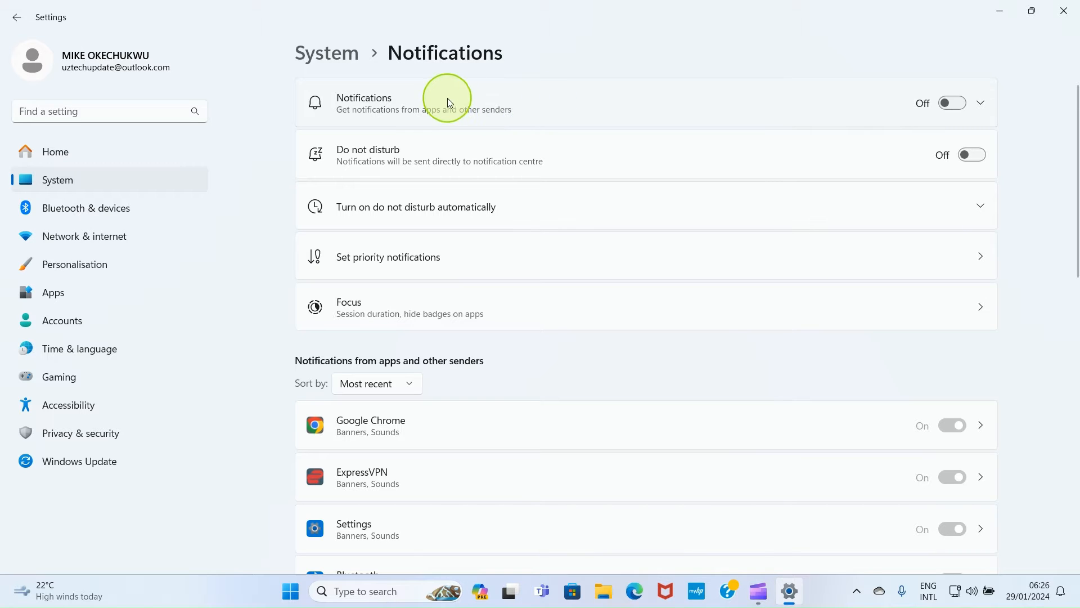
mouse_move(502, 97)
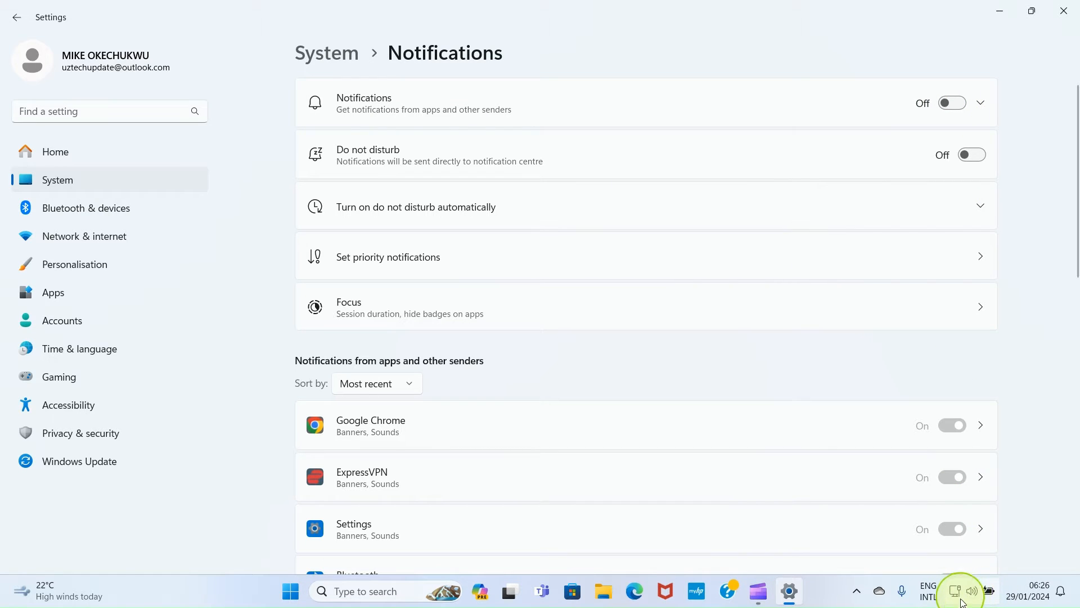
mouse_move(759, 6)
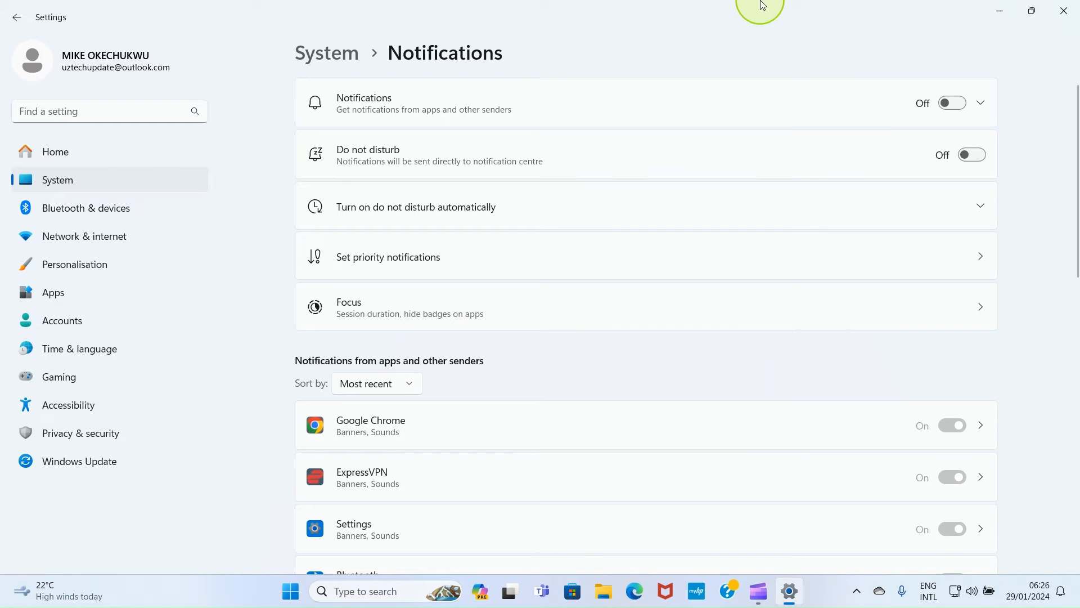
scroll(down, 3)
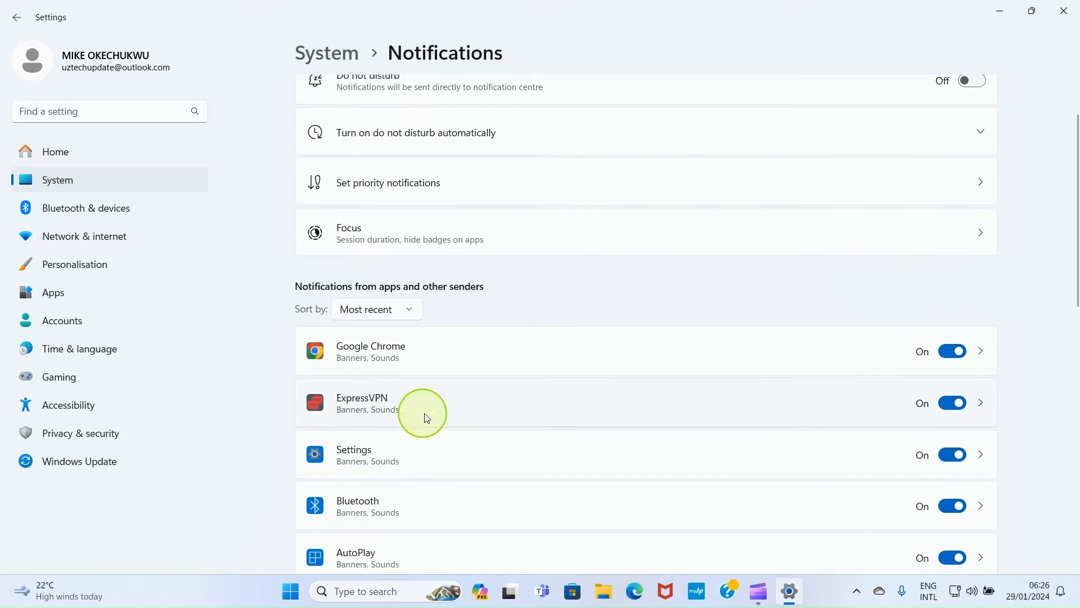
scroll(down, 3)
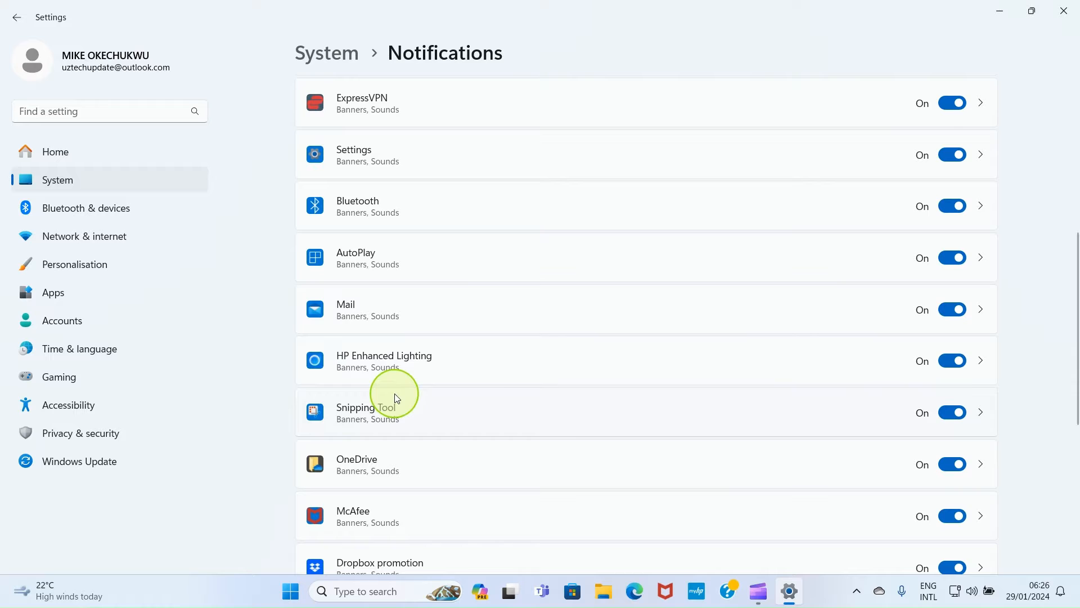
mouse_move(346, 308)
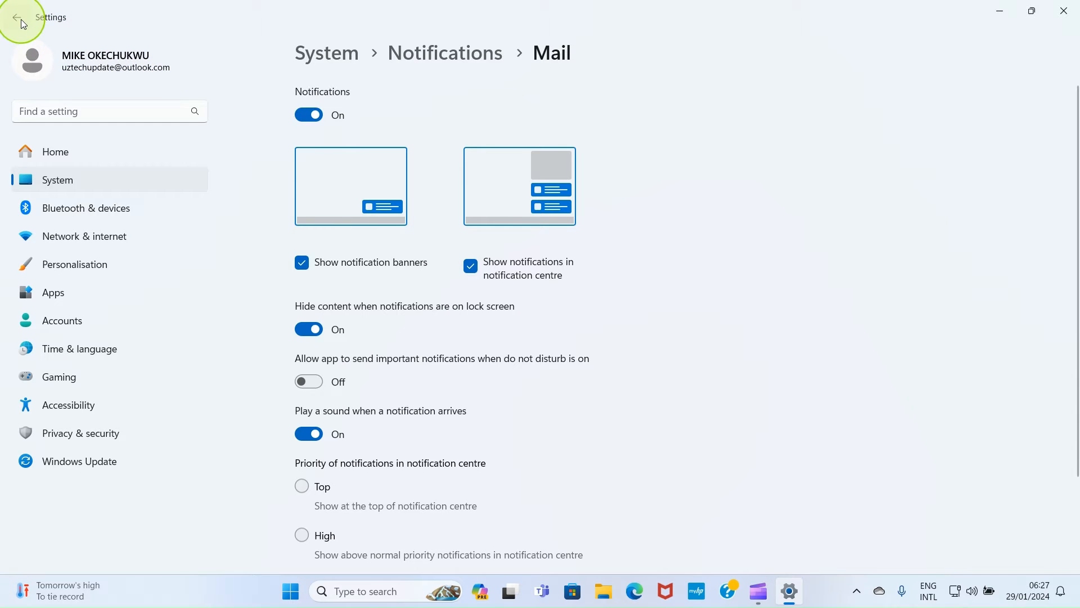
click(17, 17)
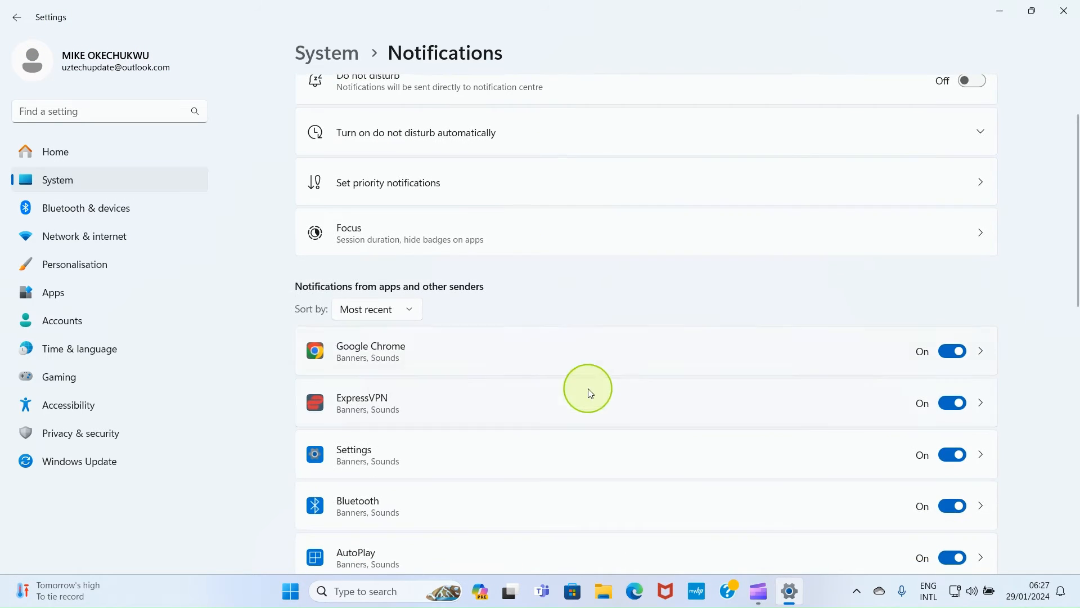
scroll(down, 3)
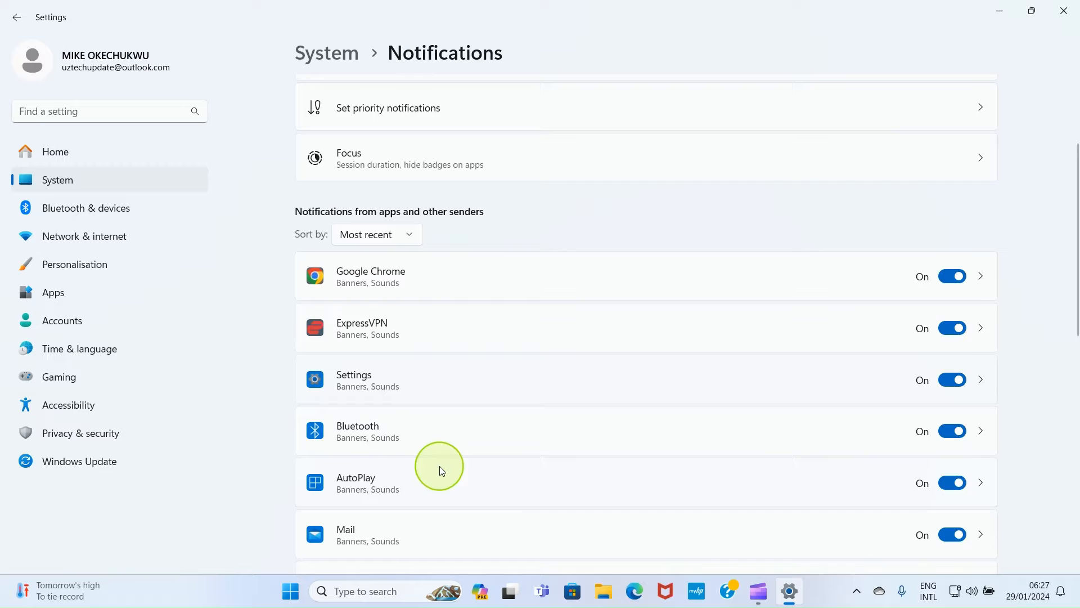
mouse_move(491, 363)
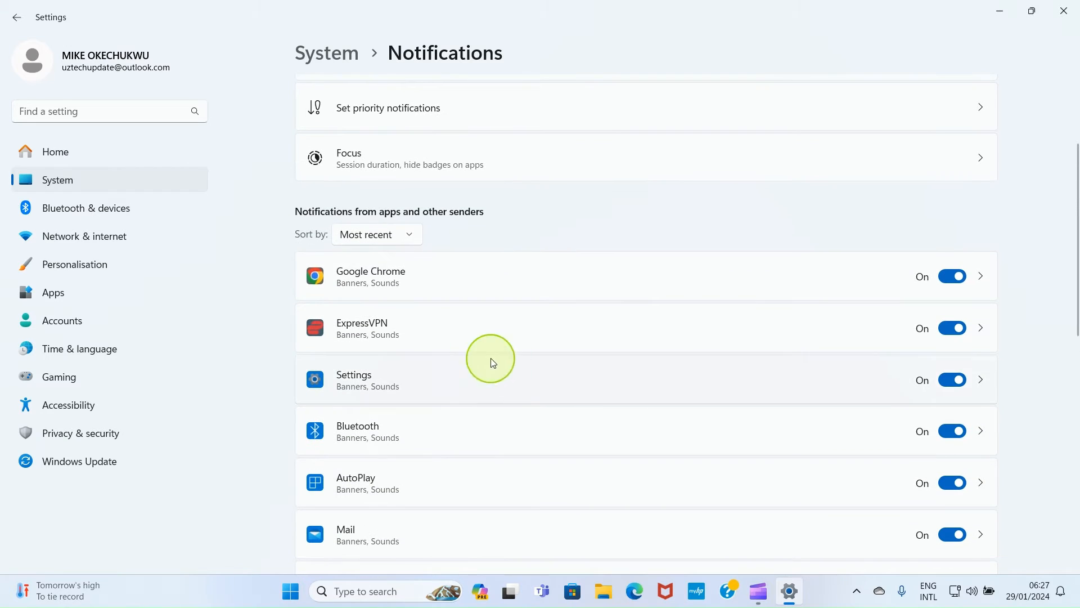
mouse_move(391, 271)
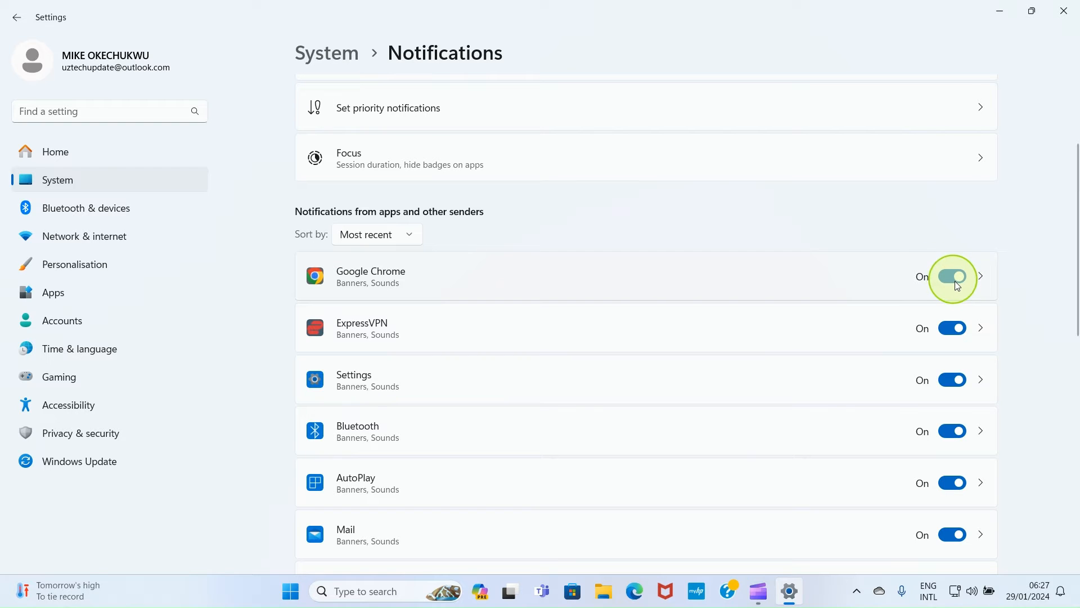
mouse_move(387, 276)
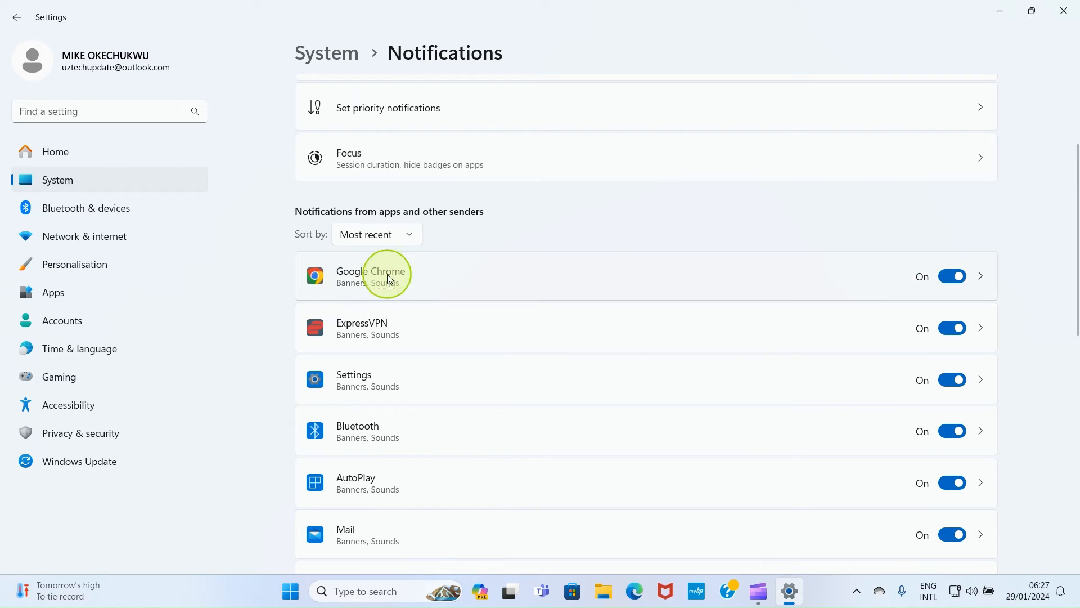
mouse_move(827, 286)
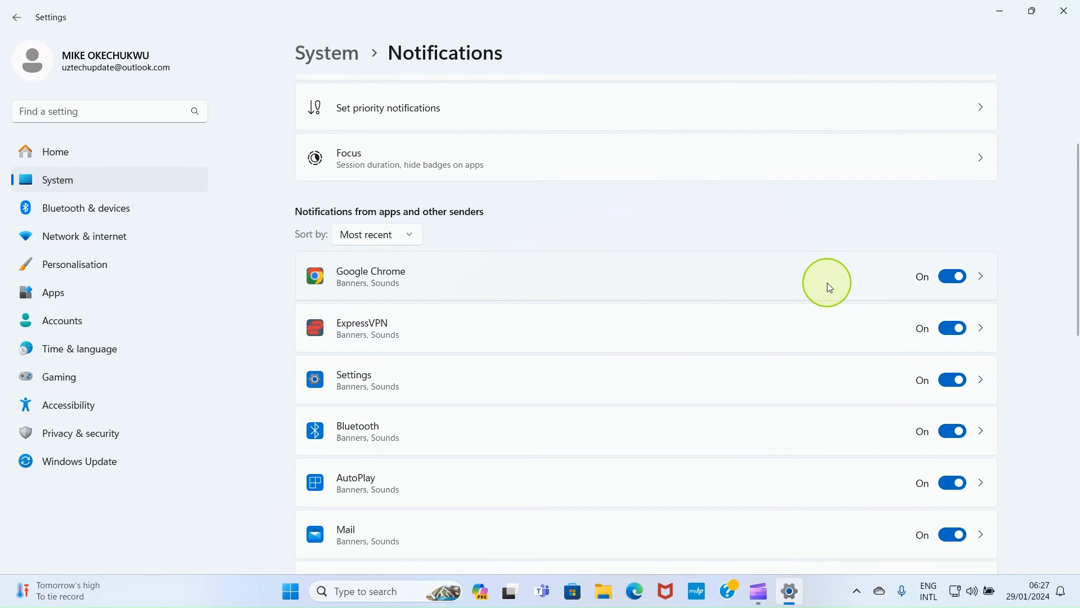
mouse_move(834, 279)
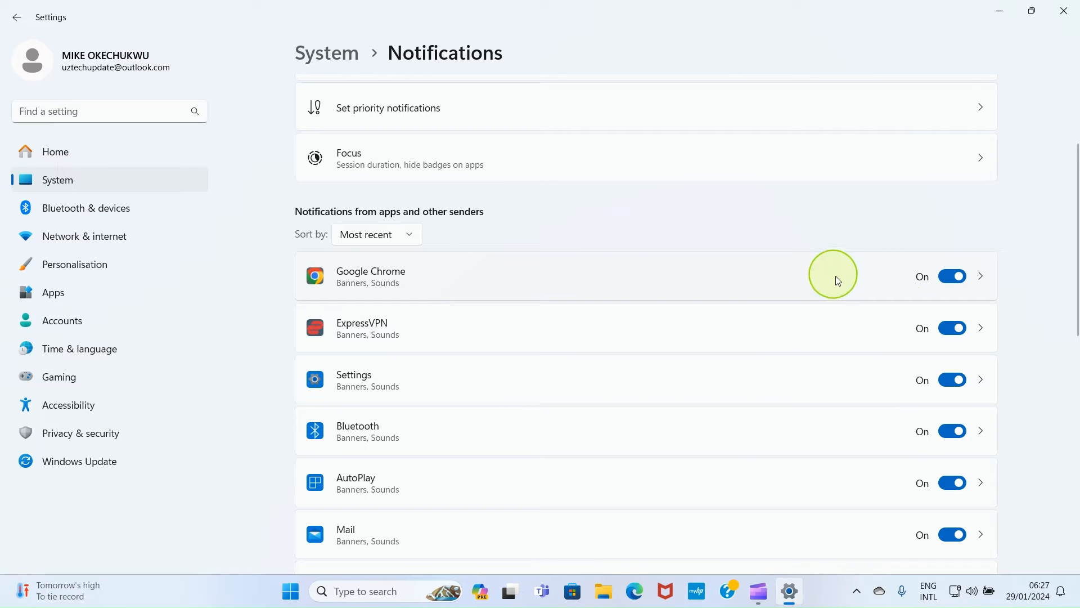
mouse_move(972, 590)
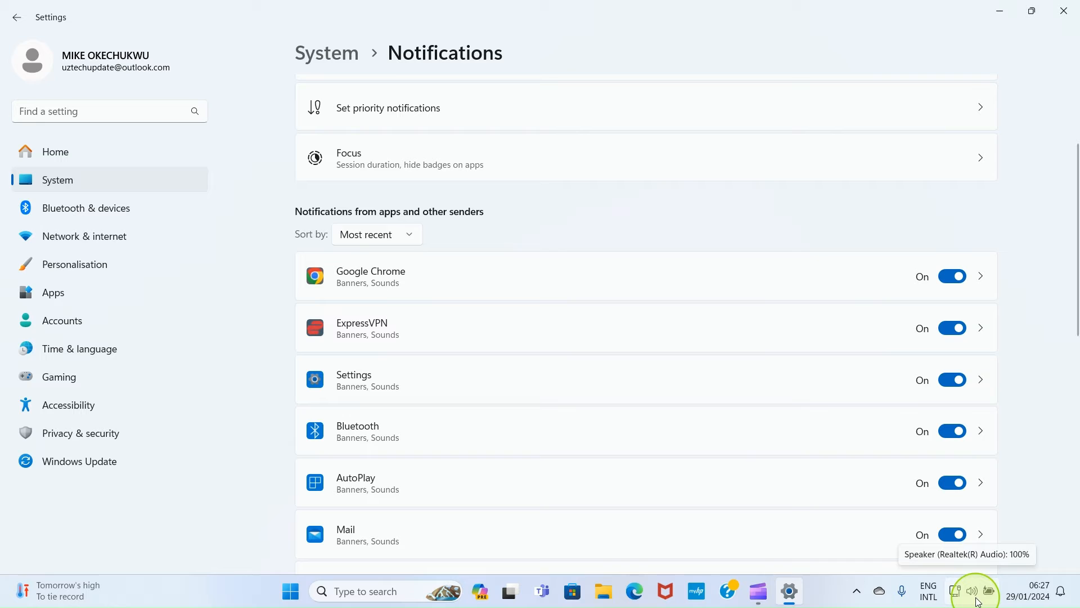
mouse_move(461, 282)
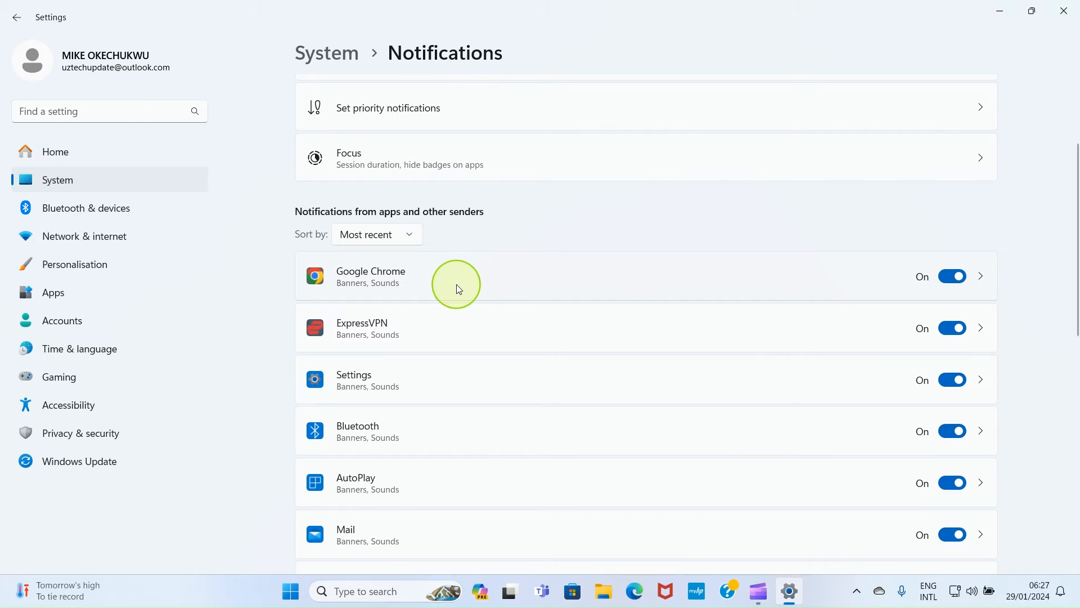
mouse_move(1063, 12)
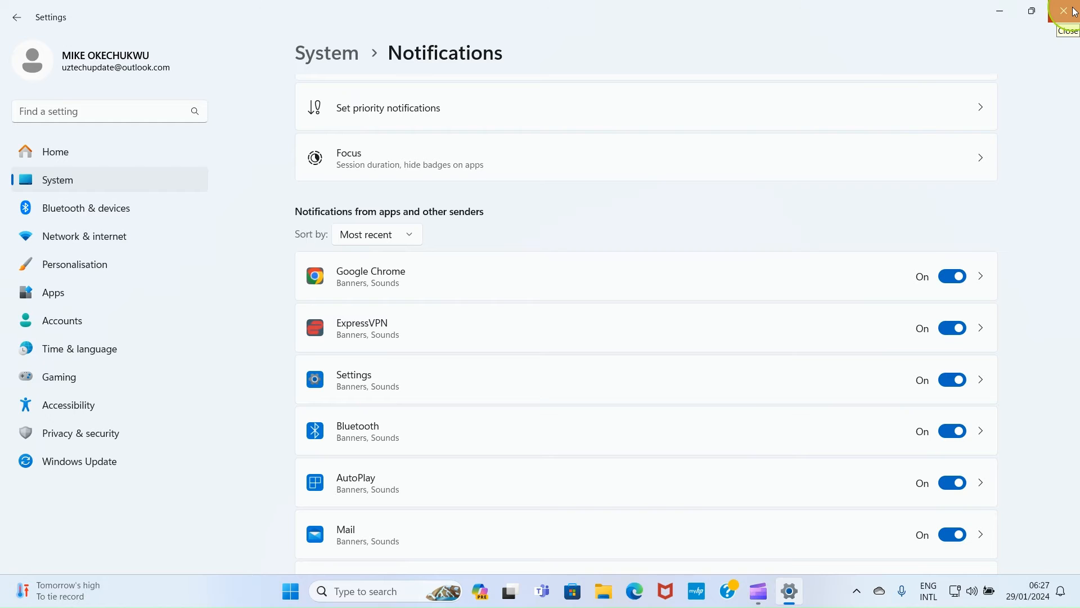
Close Settings and launch the Mail app from a Start search for 'MAI'.
click(1063, 11)
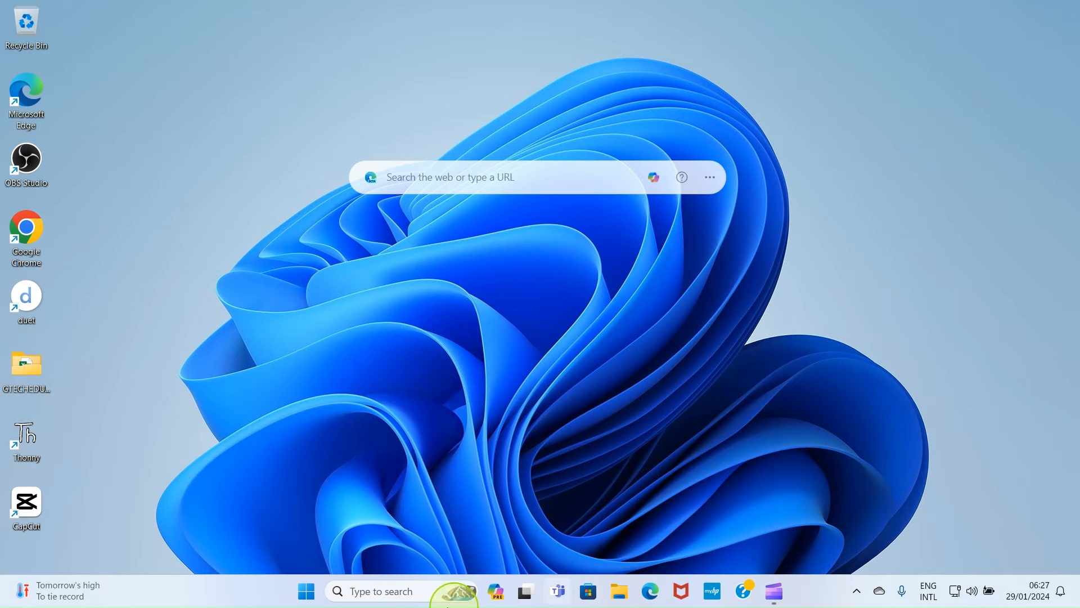
click(306, 590)
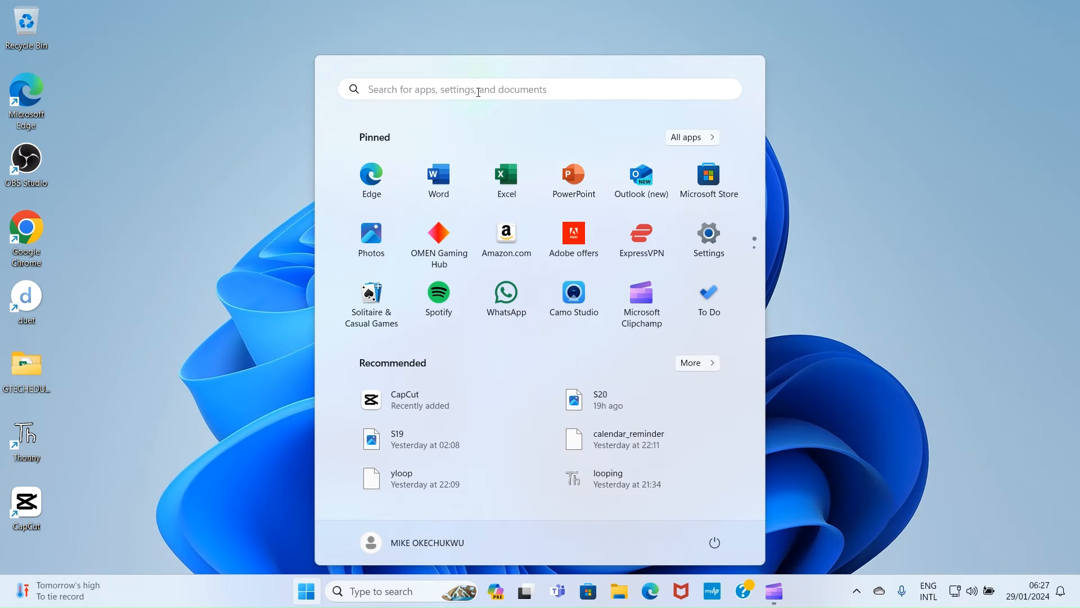
text(MAI)
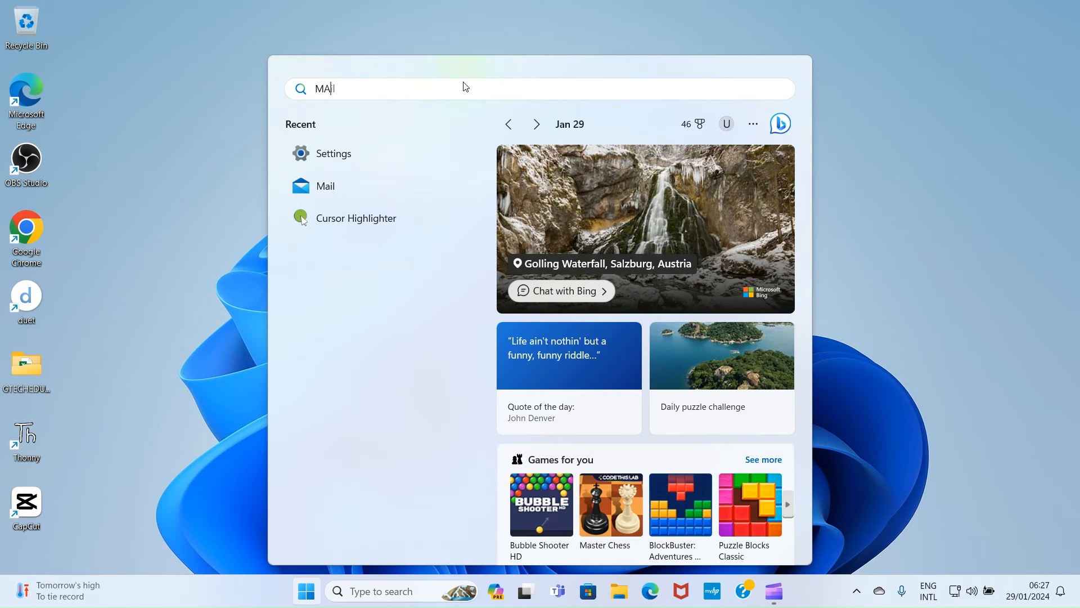
click(325, 185)
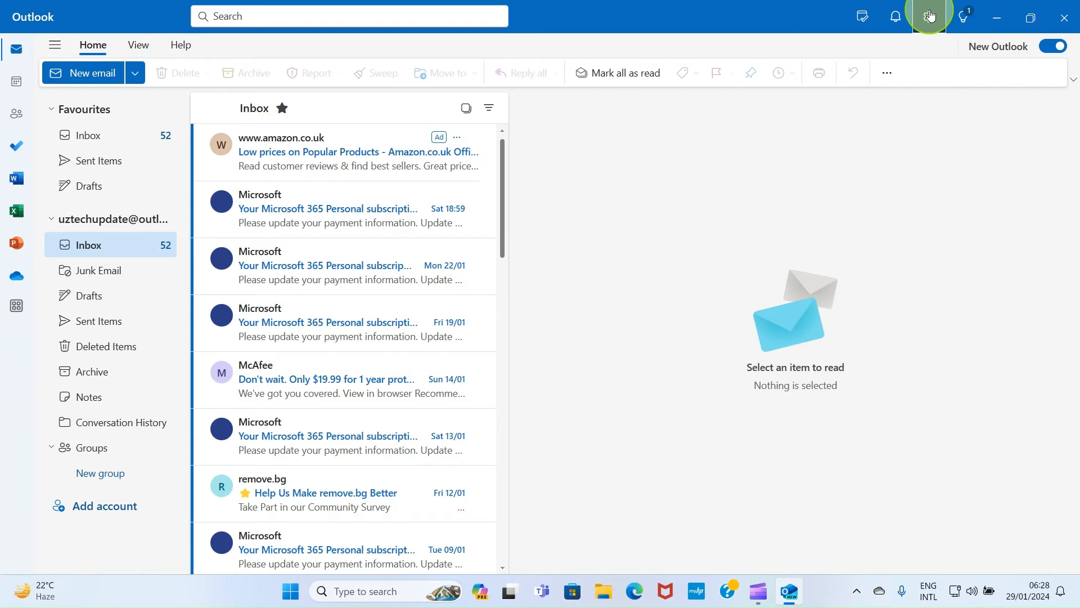
Show Outlook's General > Notifications preferences with the 'Notifications in Outlook' options expanded.
click(929, 16)
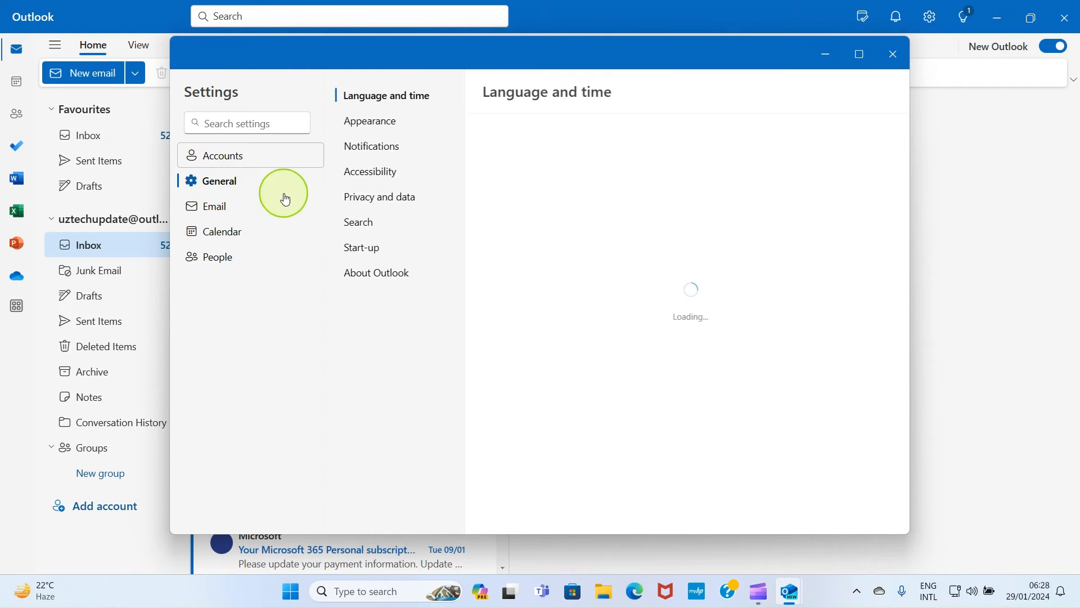
click(371, 146)
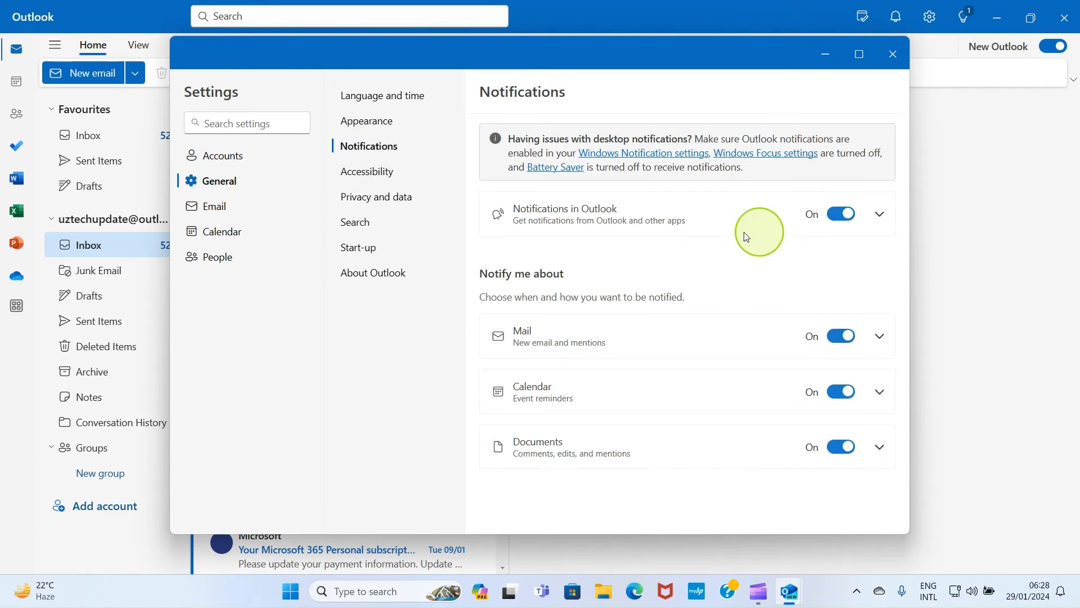
mouse_move(792, 212)
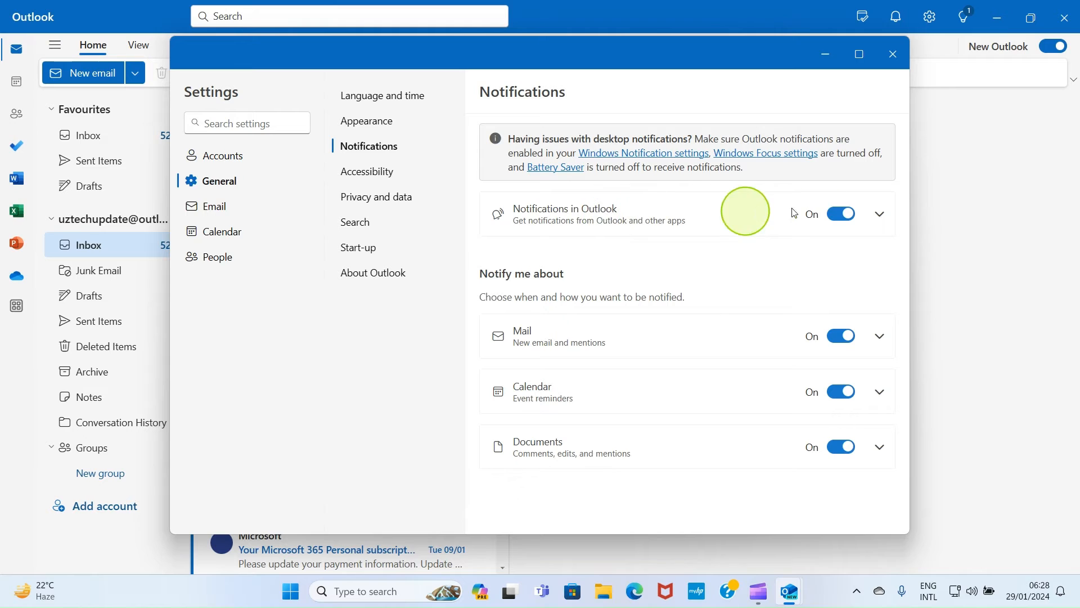
mouse_move(841, 214)
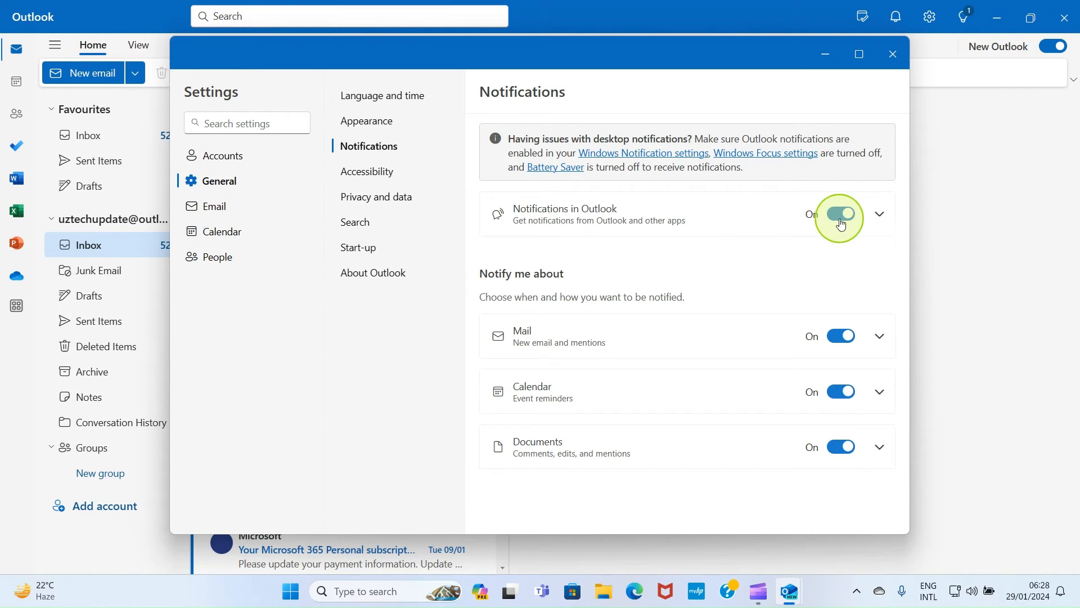
mouse_move(613, 213)
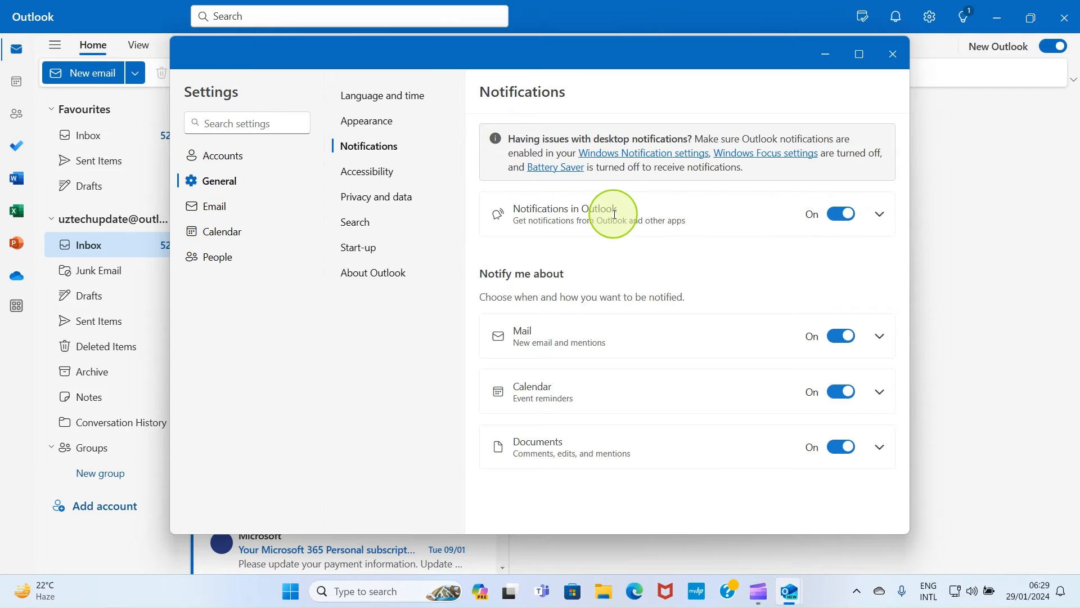
click(879, 213)
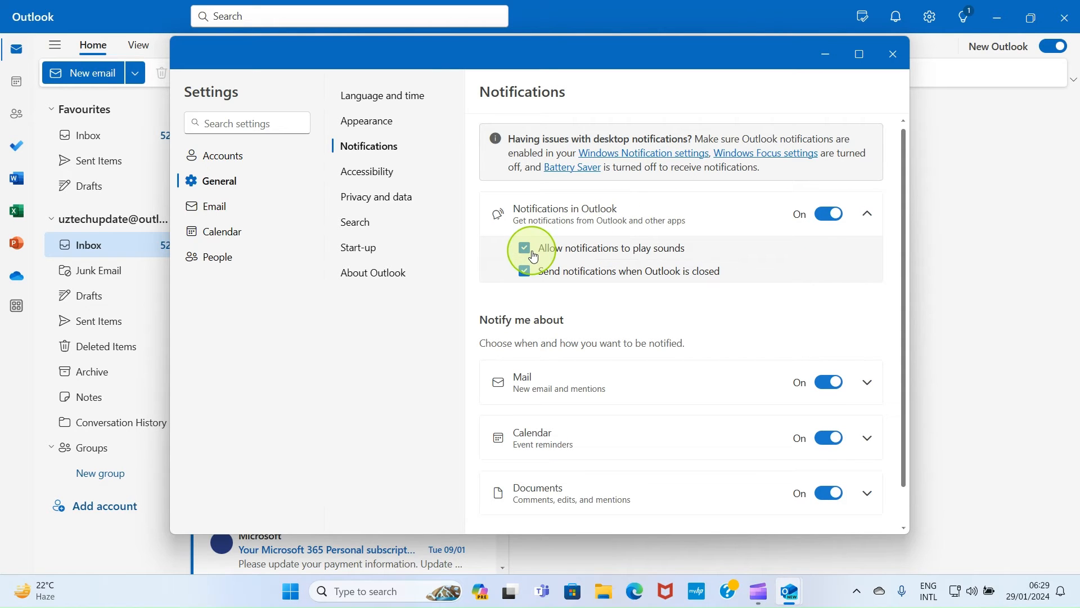
mouse_move(655, 253)
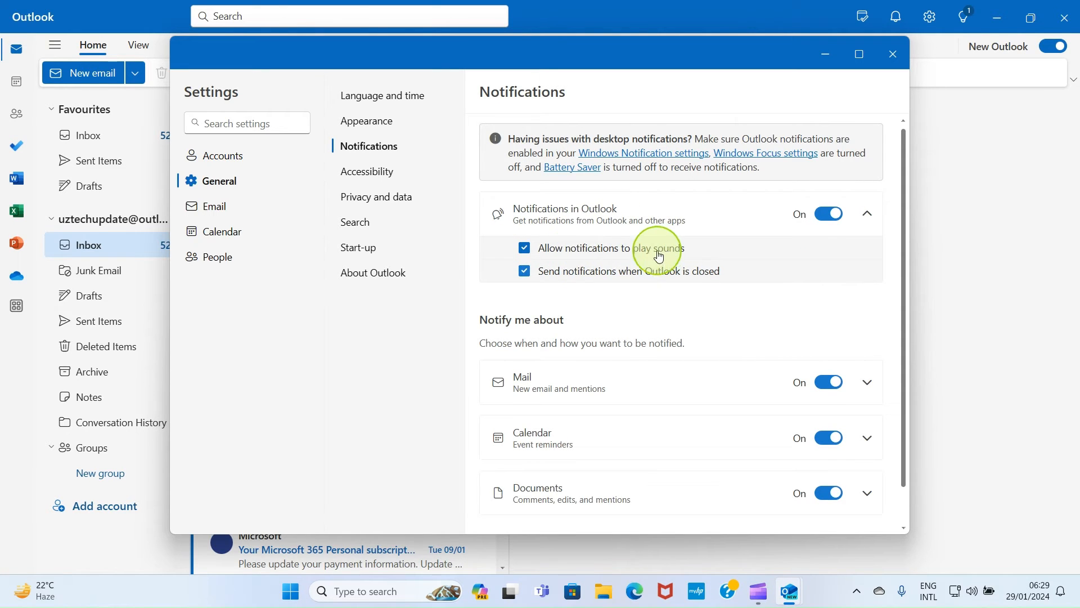
mouse_move(596, 279)
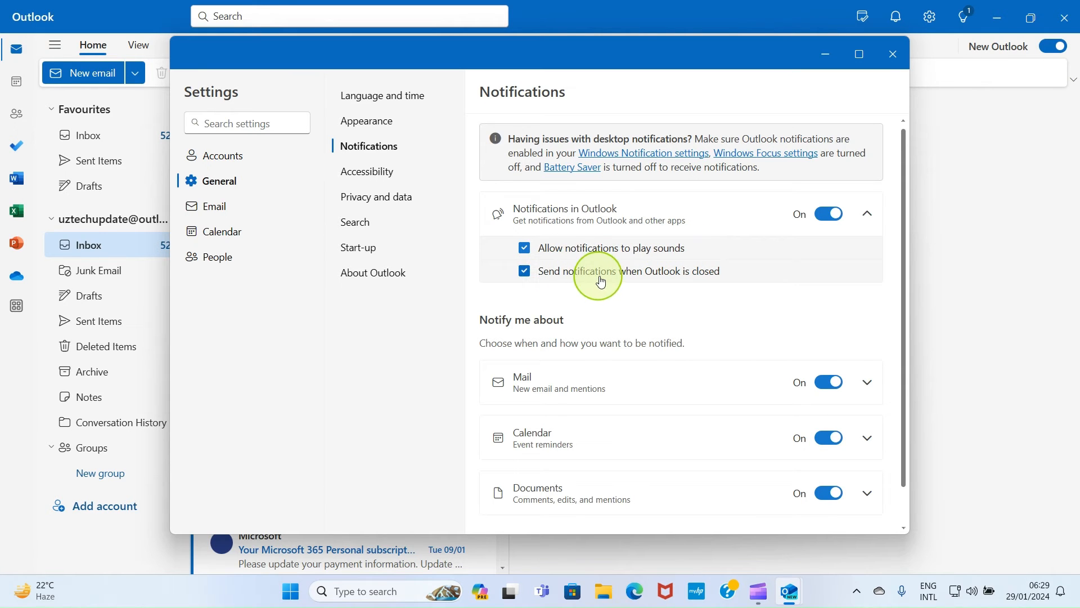
mouse_move(719, 272)
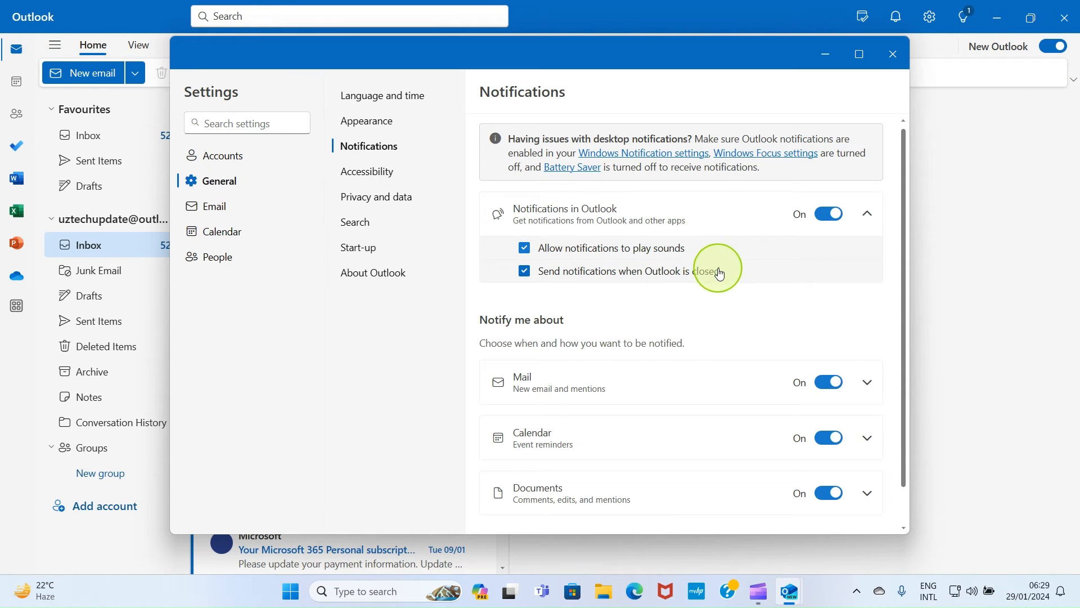
mouse_move(664, 204)
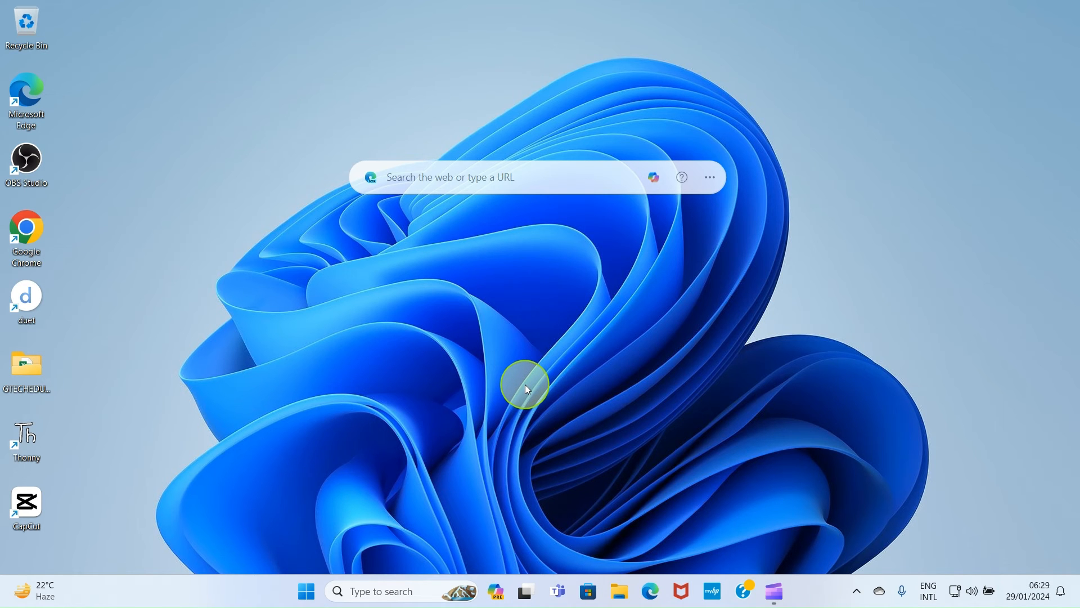
mouse_move(607, 434)
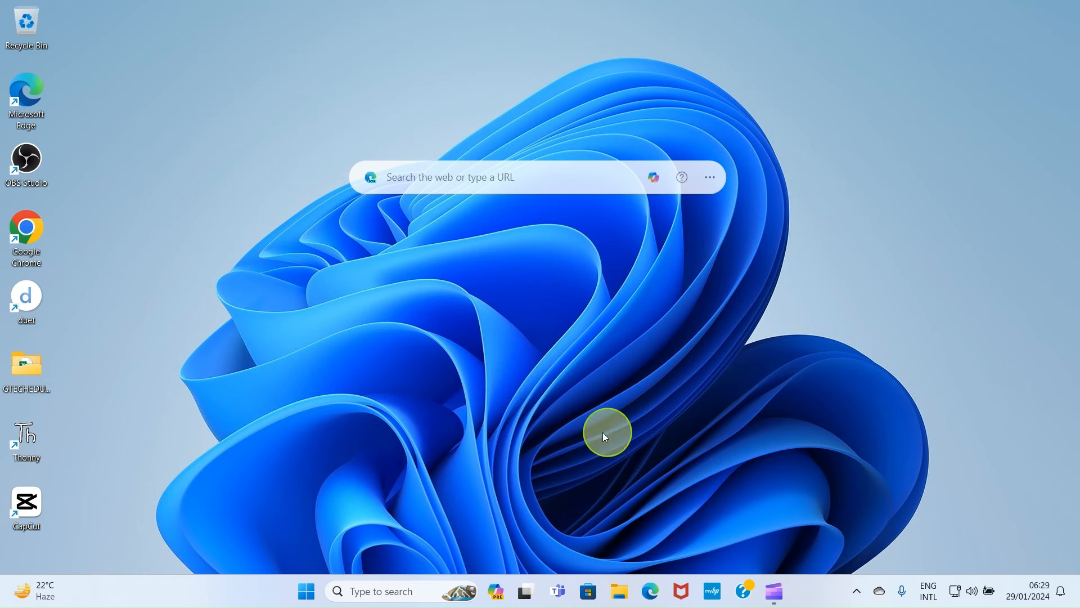
mouse_move(983, 597)
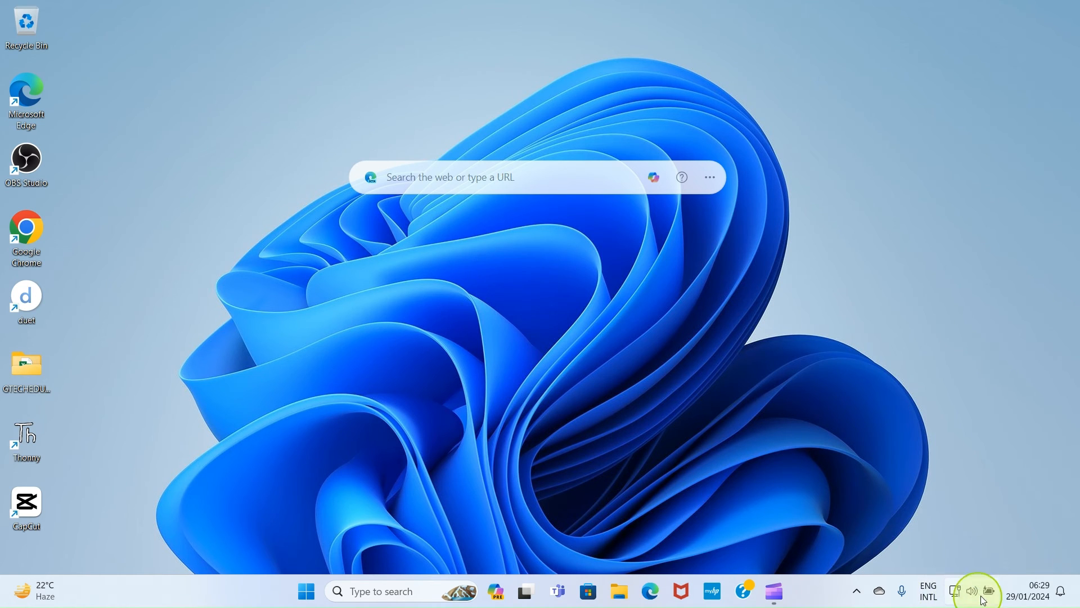
mouse_move(678, 286)
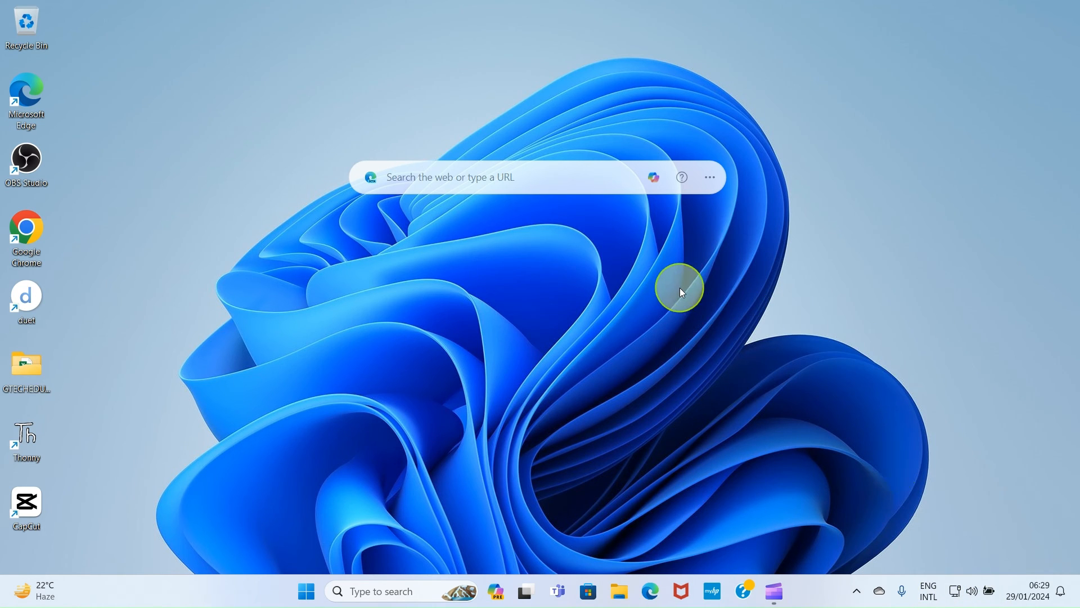
mouse_move(596, 311)
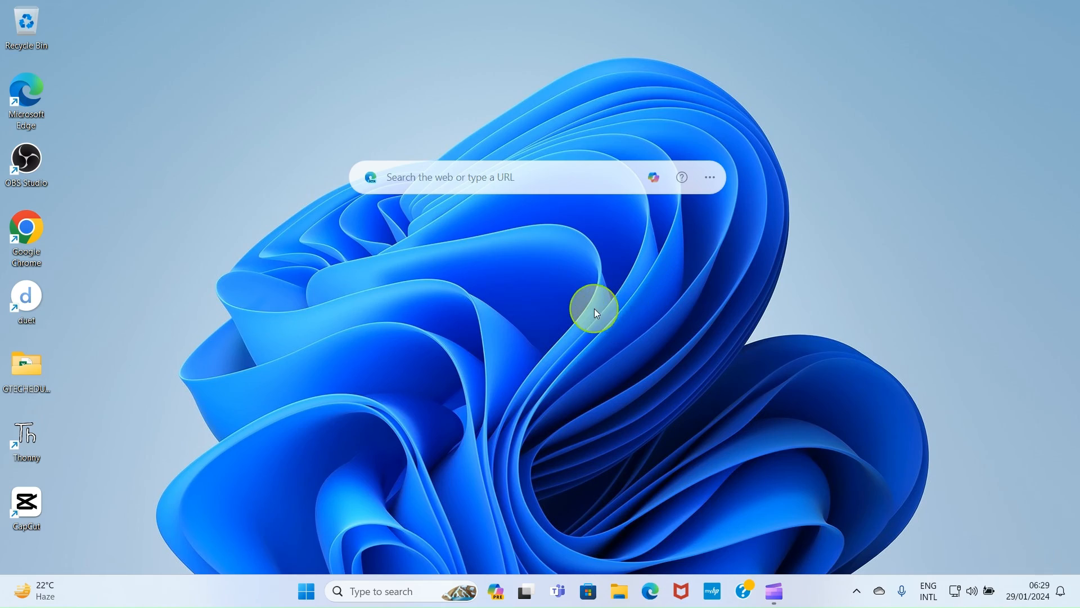